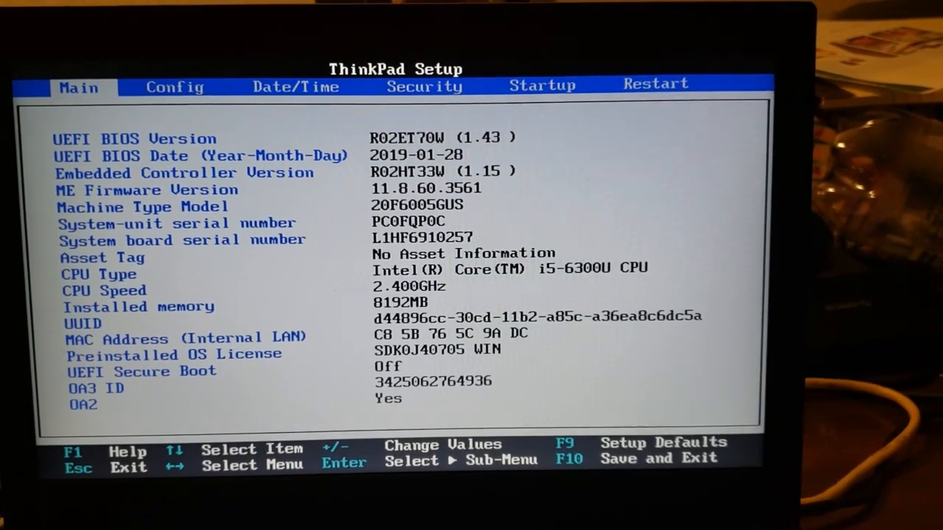
Under Config > Power, select Disable Built-in Battery to raise the power-down confirmation.
key(Right)
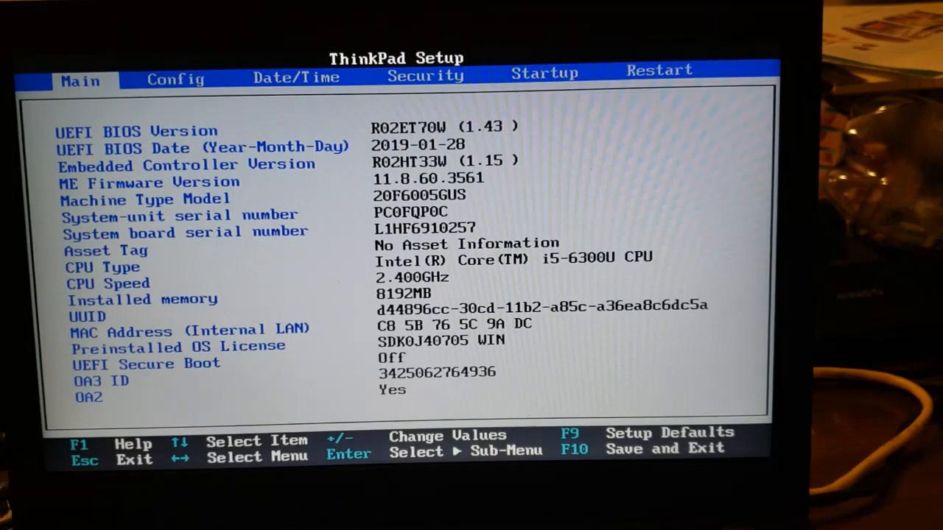
key(Right)
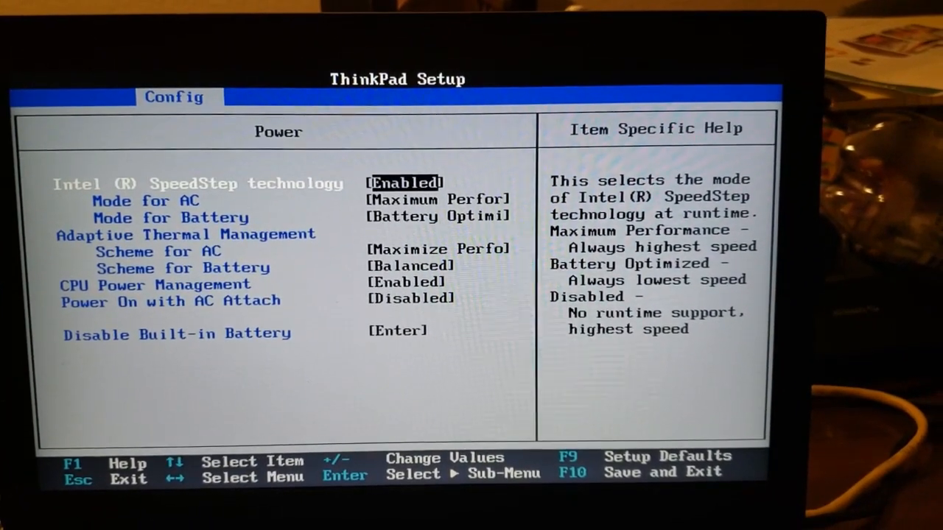
key(Down)
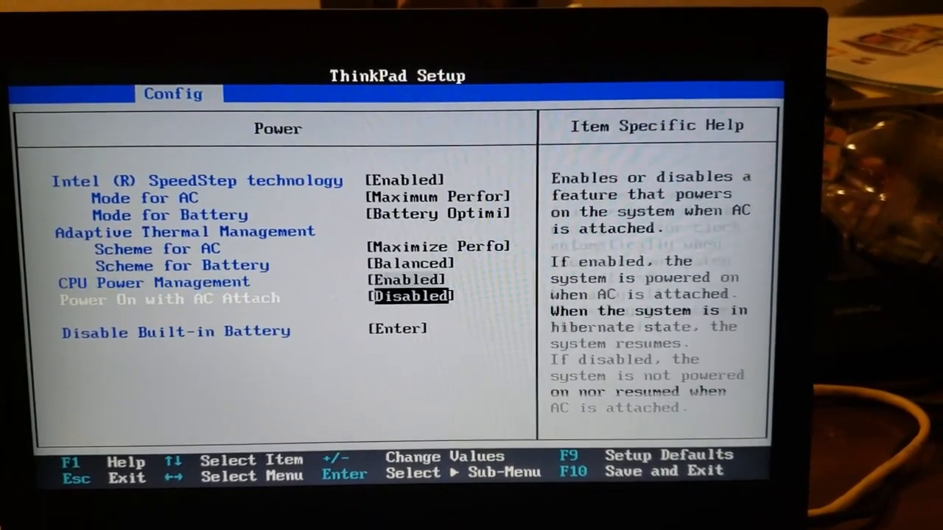
key(Down)
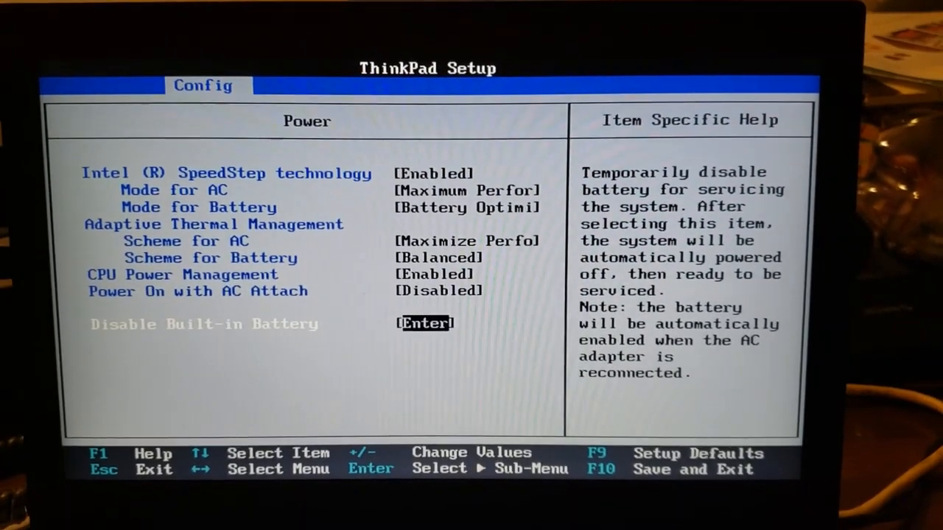
key(enter)
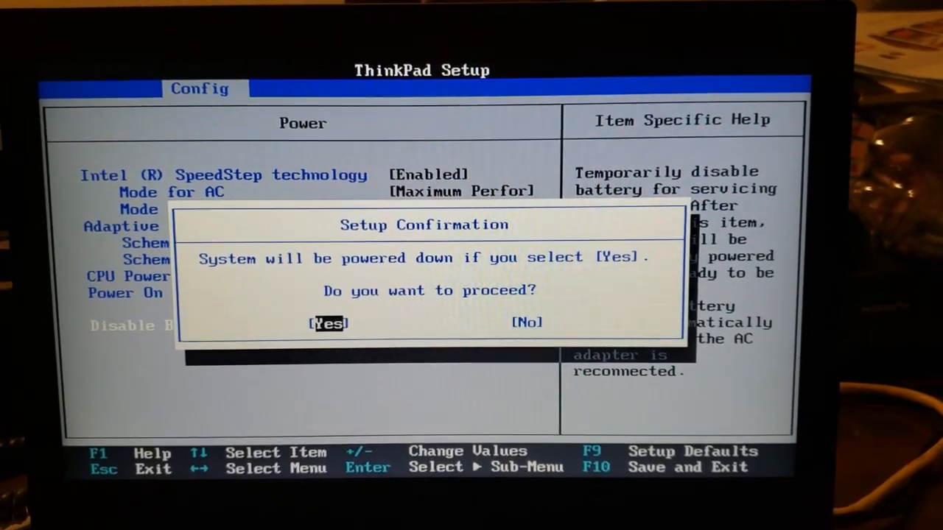